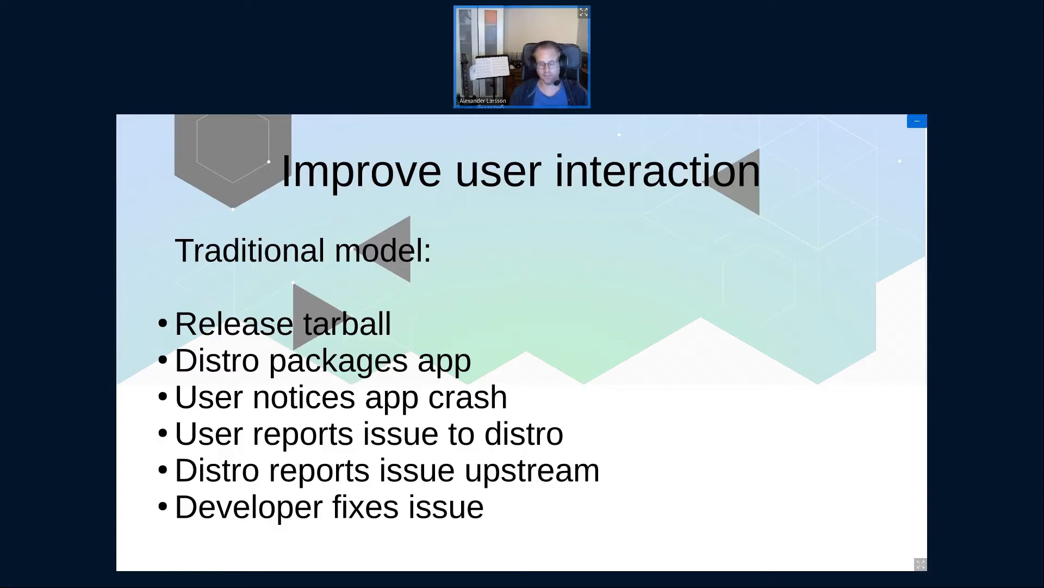
# Advance the slideshow to the next point on the Improve user interaction slide.
pyautogui.press('Right')
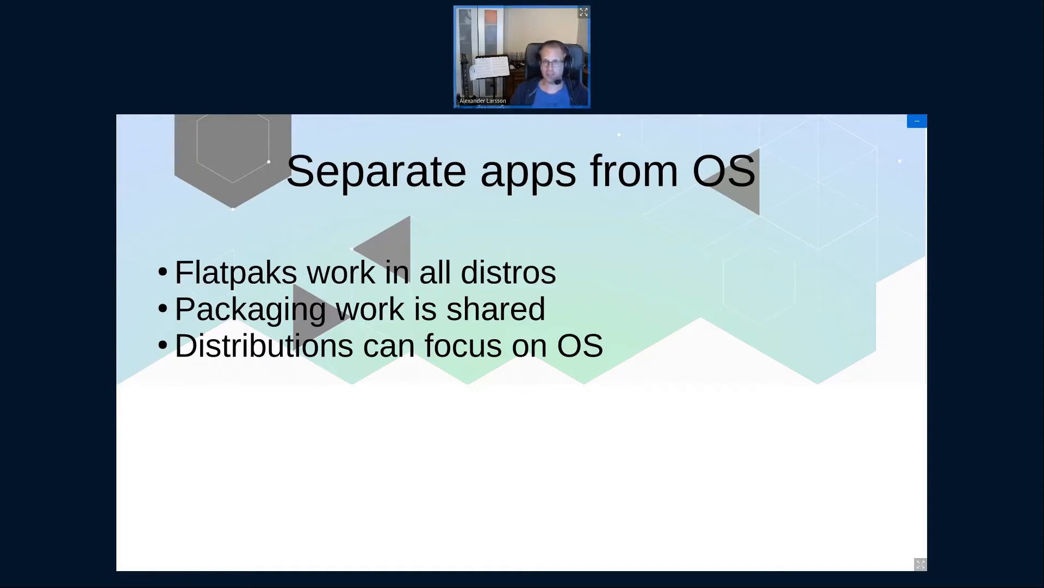
# Advance from the Separate apps from OS slide to the Protect users slide.
pyautogui.press('Right')
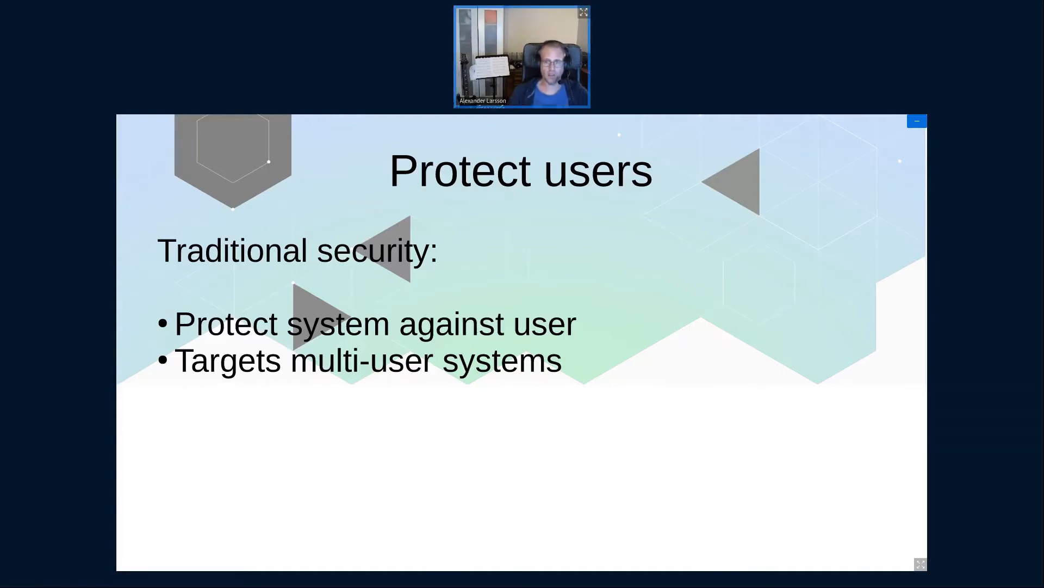
# Reveal the next point on the Protect users slide.
pyautogui.press('Right')
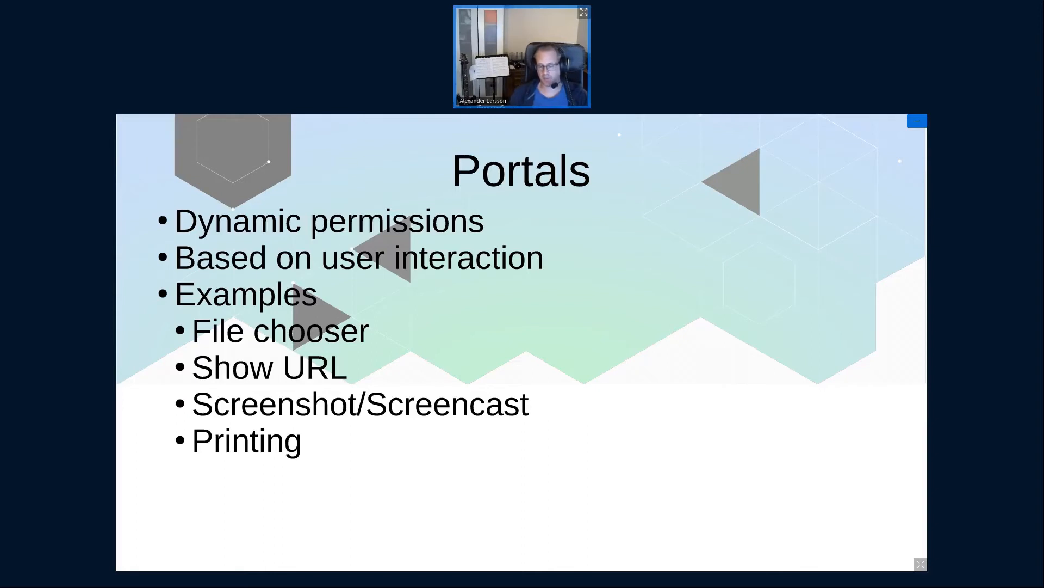
# Advance past the Portals slide to the GNOME Mahjongg manifest example.
pyautogui.press('Right')
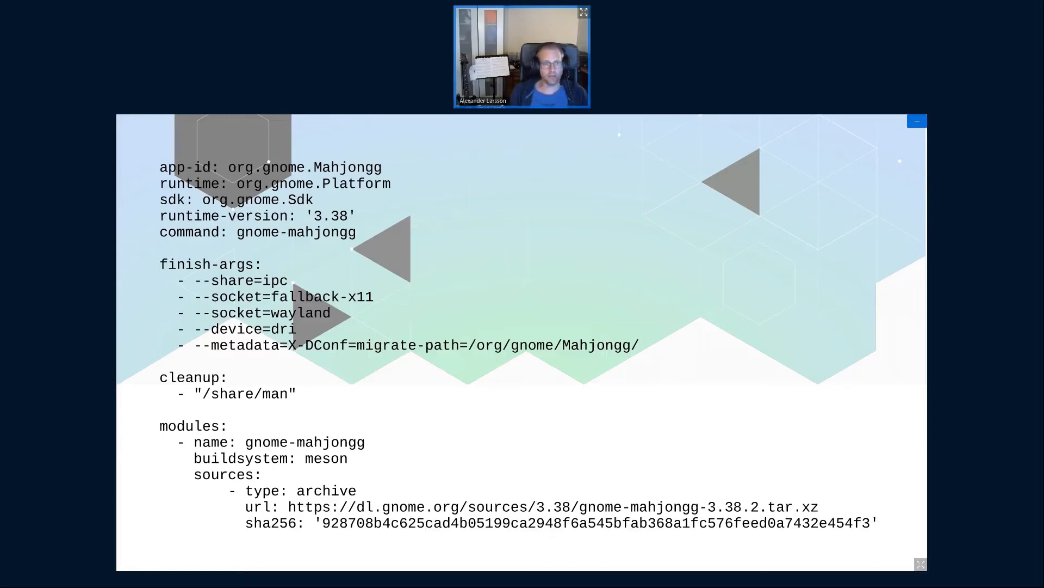
pyautogui.press('Right')
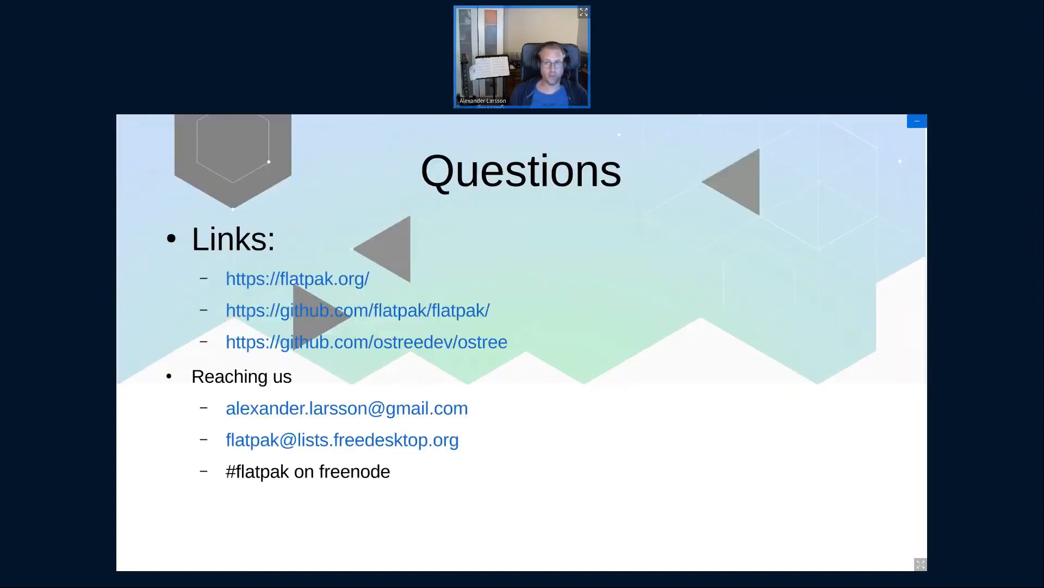